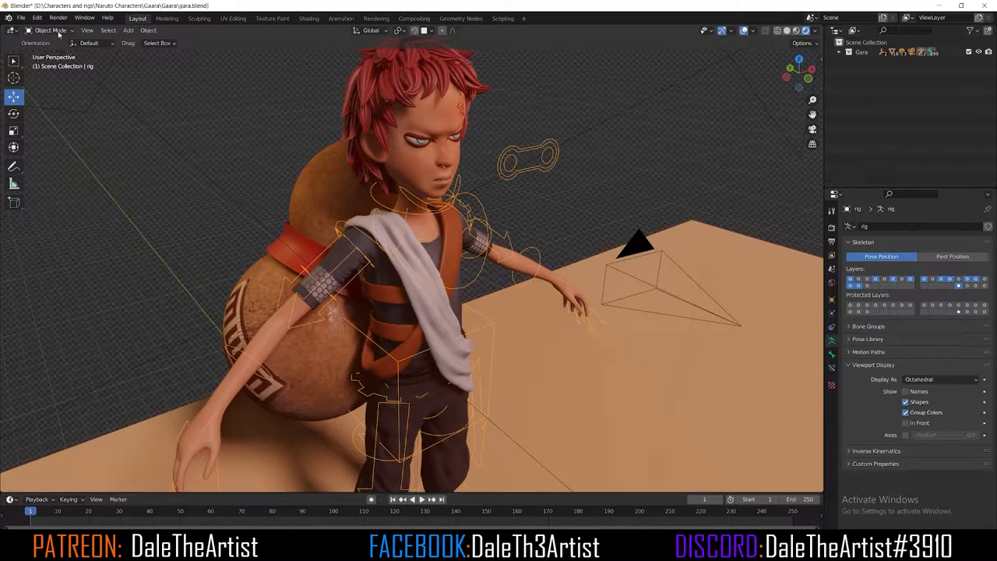
- Switch the Gaara rig from Object Mode to Pose Mode and show the Pose Library sidebar
click(50, 30)
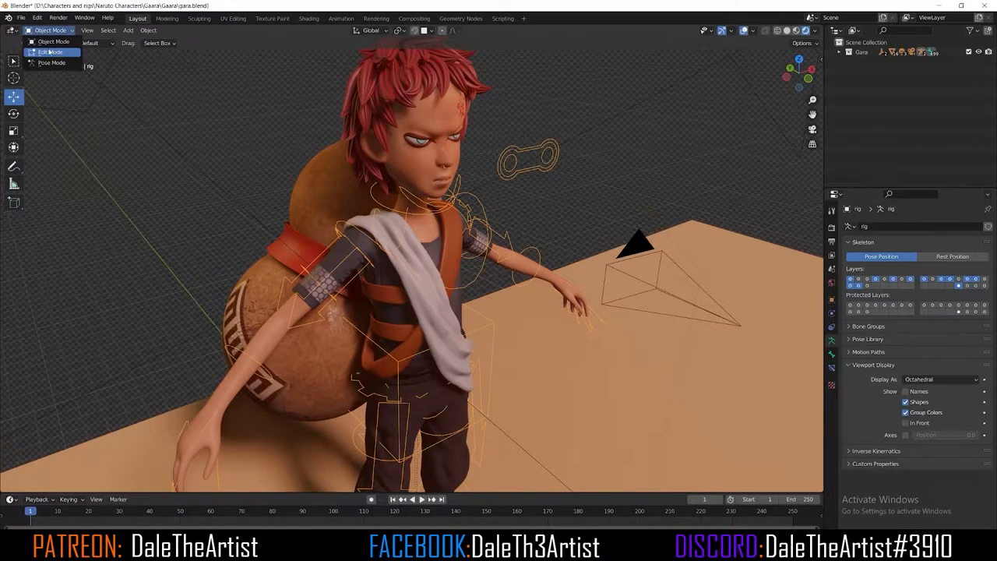
click(52, 51)
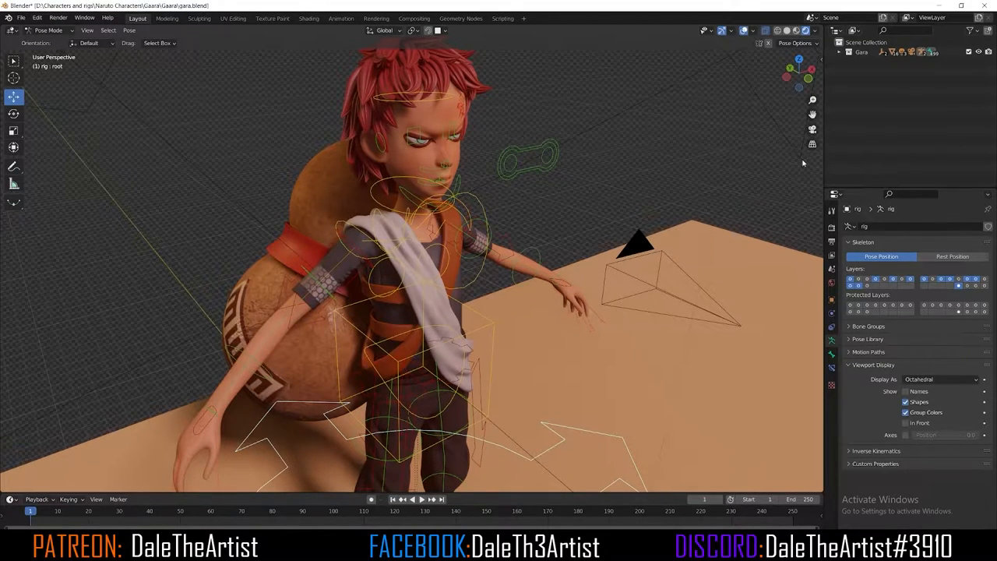
key(n)
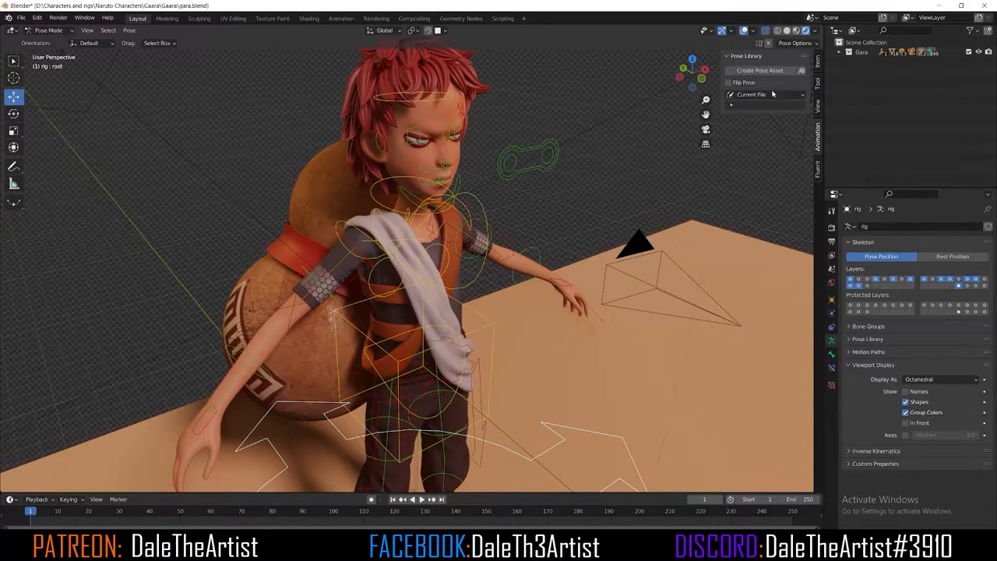
mouse_move(741, 117)
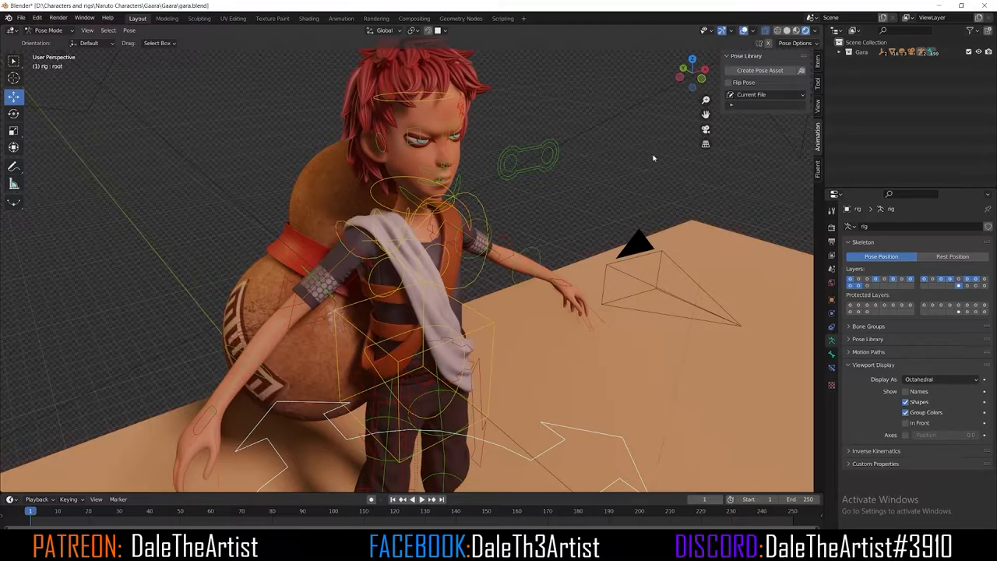
mouse_move(659, 176)
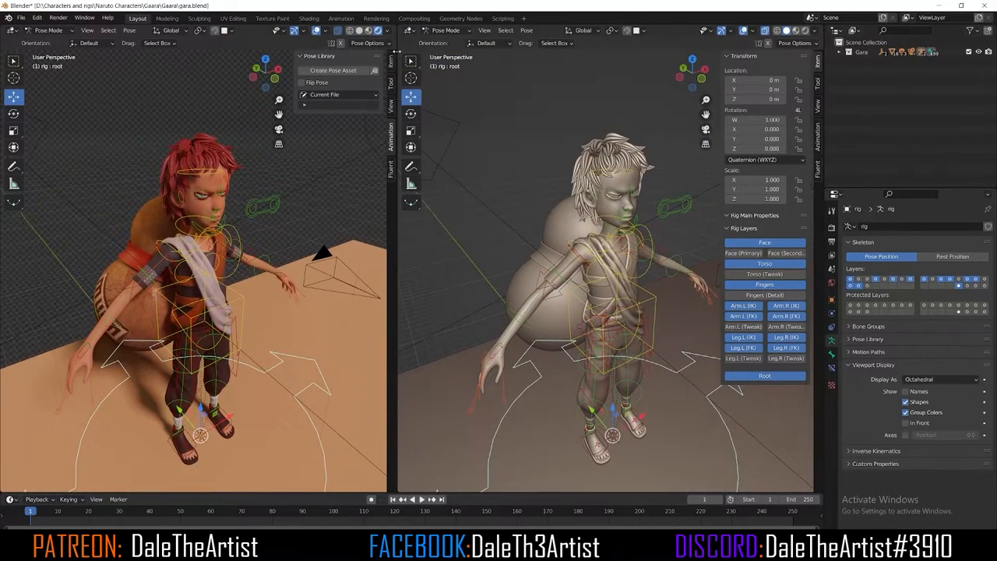
mouse_move(411, 31)
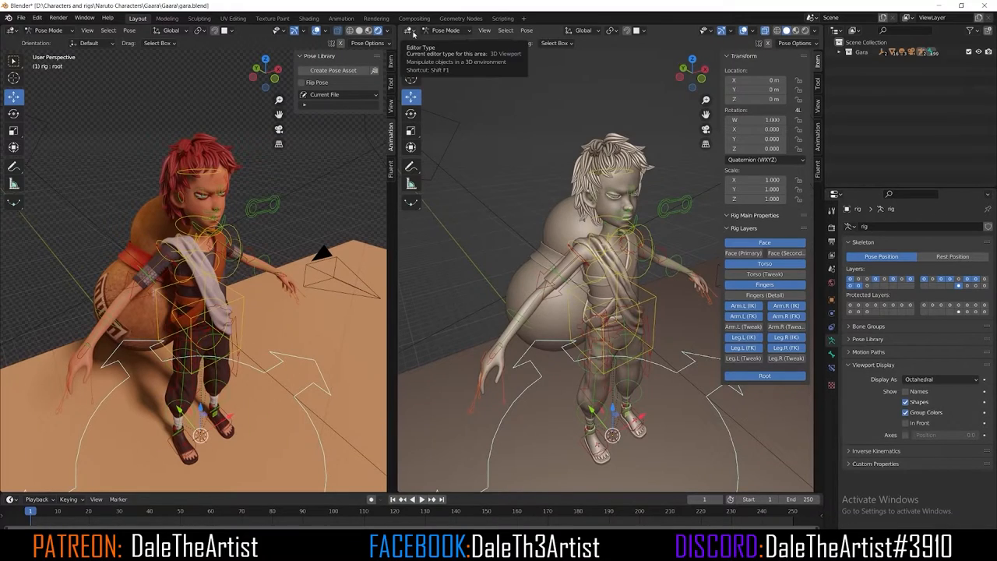
- Turn the right view into a Current File asset browser with its sidebar details shown
click(411, 31)
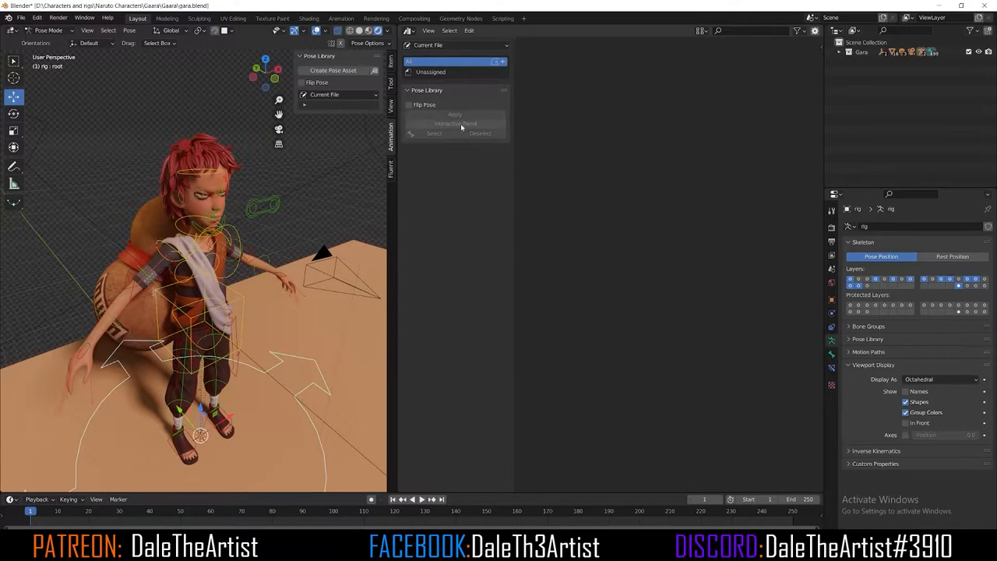
key(n)
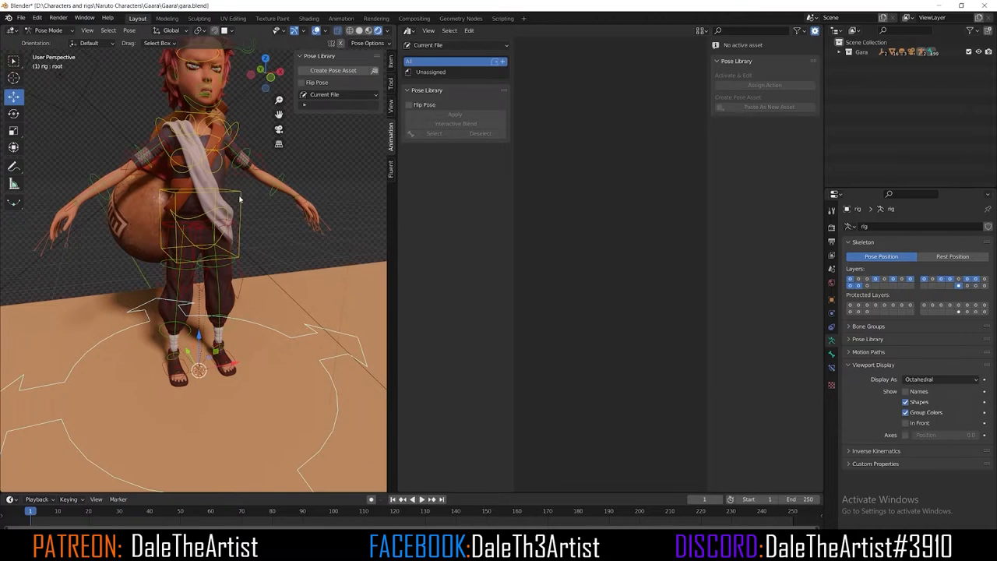
- Select all rig bones from the hip control and save their pose as an asset named 'default'
click(196, 221)
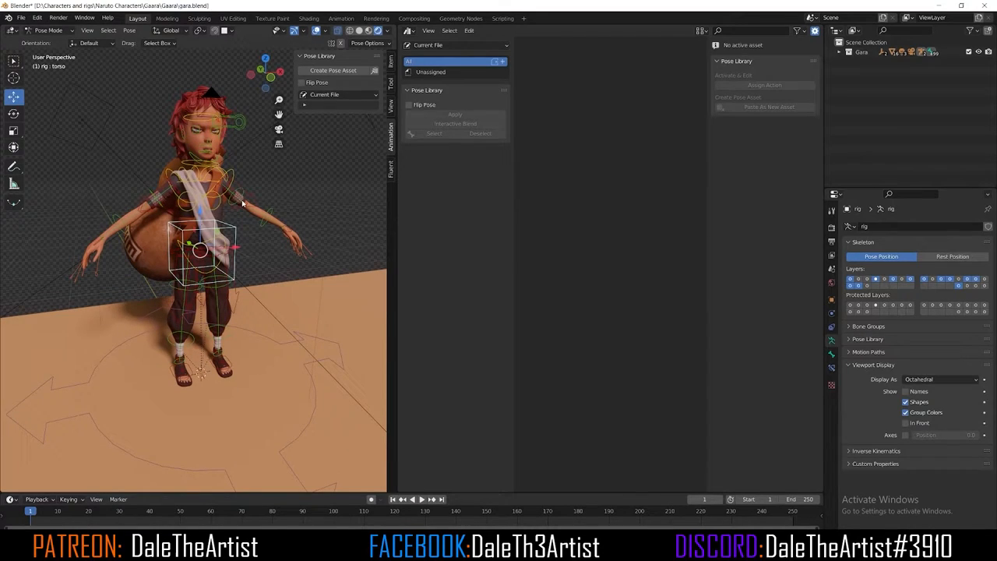
key(a)
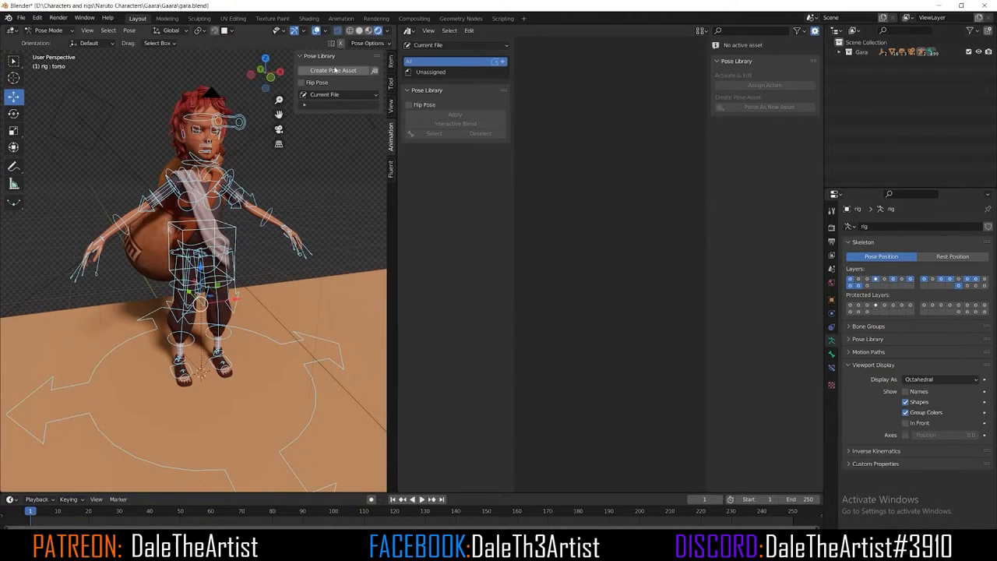
click(333, 71)
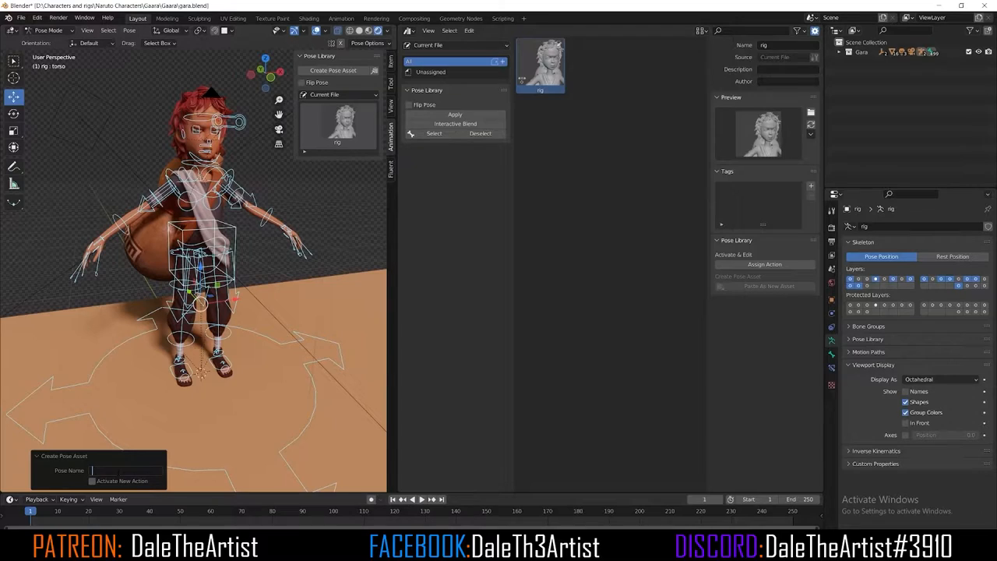
text(default)
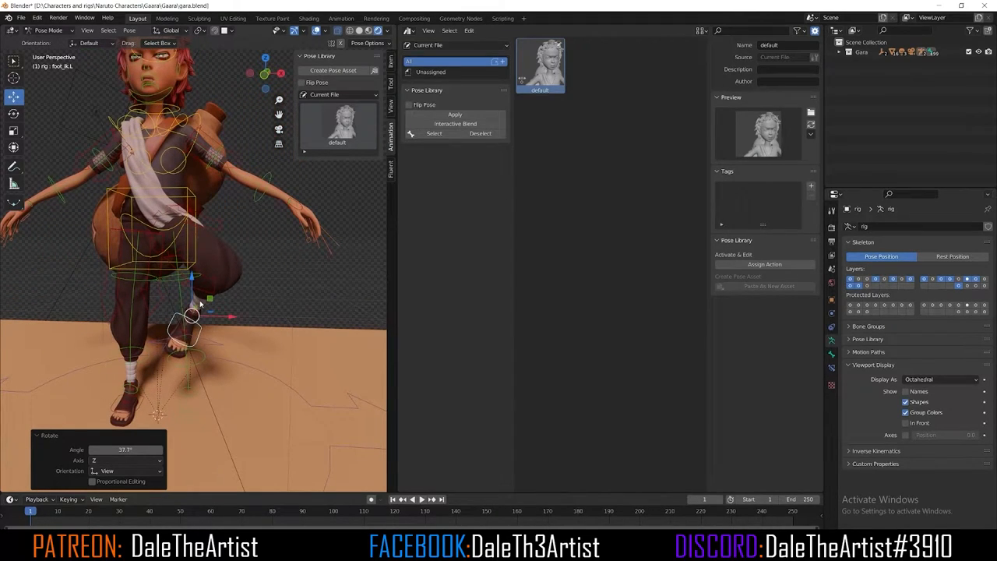
mouse_move(201, 306)
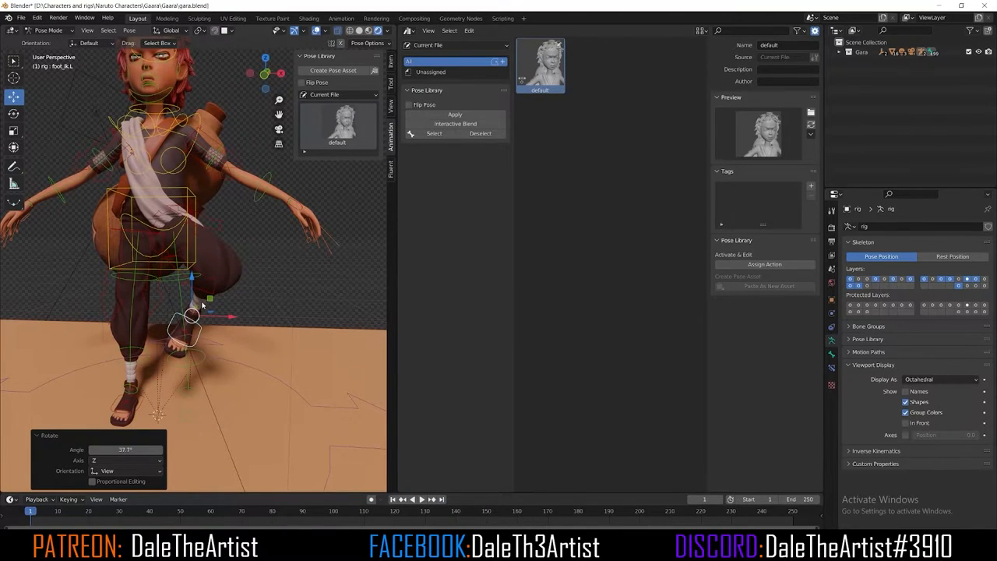
mouse_move(333, 70)
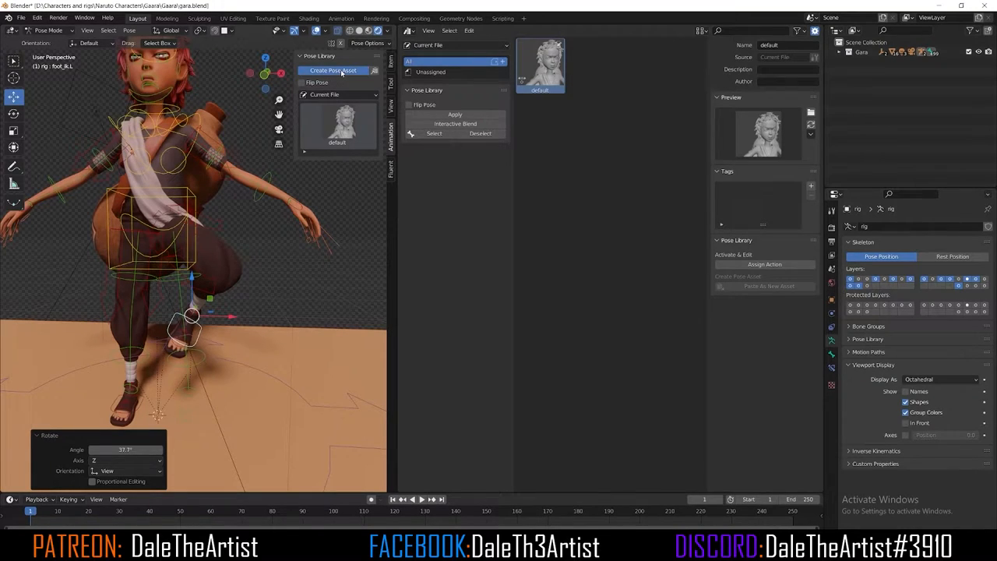
- Save the raised-left-leg pose as a second asset named 'leg_up_L'
click(333, 70)
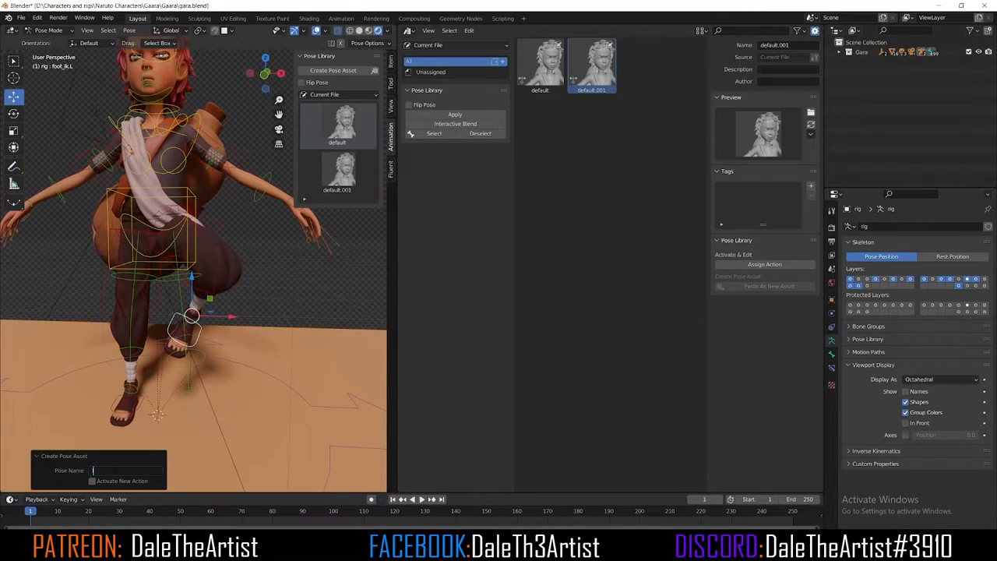
text(leg up)
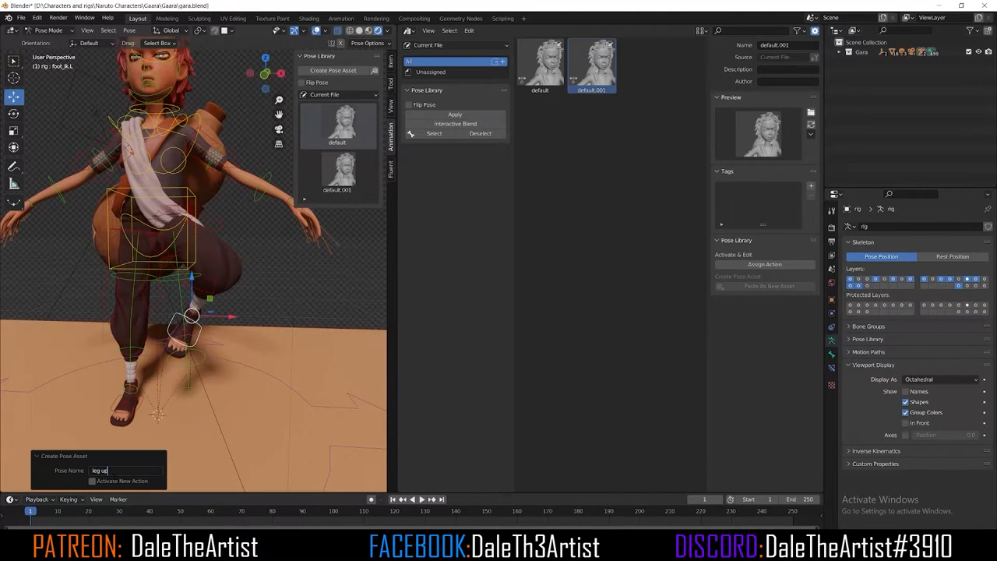
text(_l)
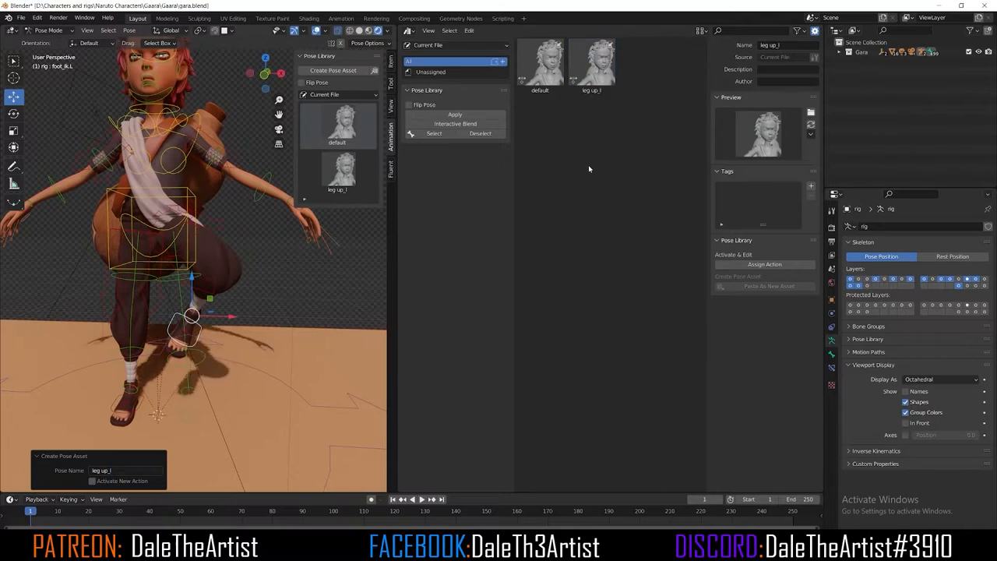
click(592, 63)
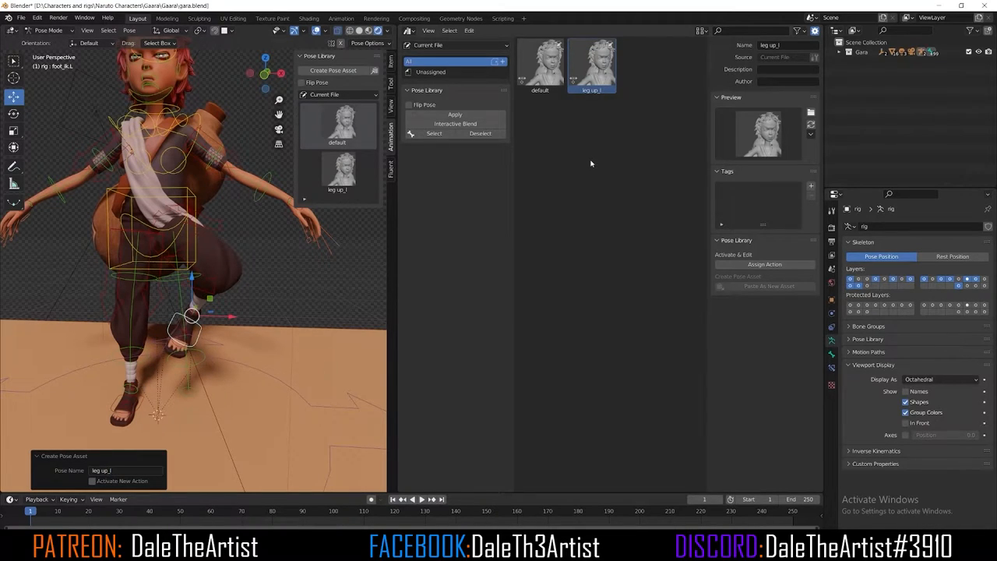
mouse_move(585, 151)
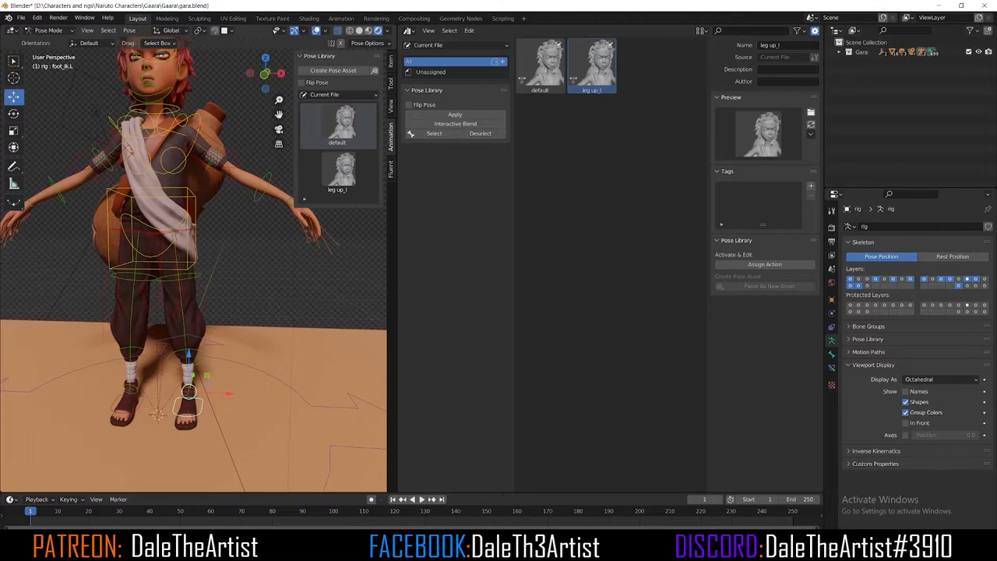
- Apply the leg_up_L pose asset to the standing character
click(336, 173)
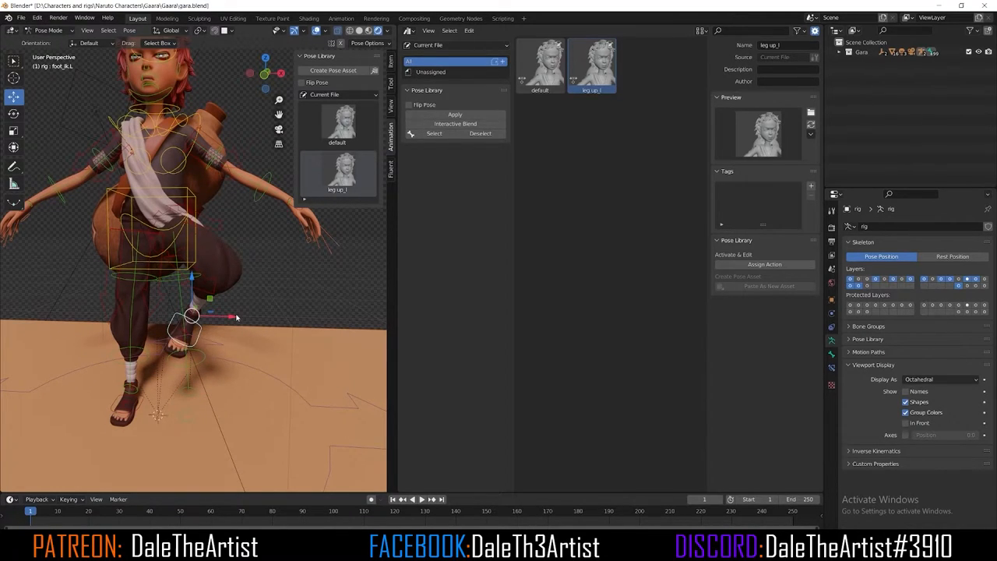
mouse_move(200, 302)
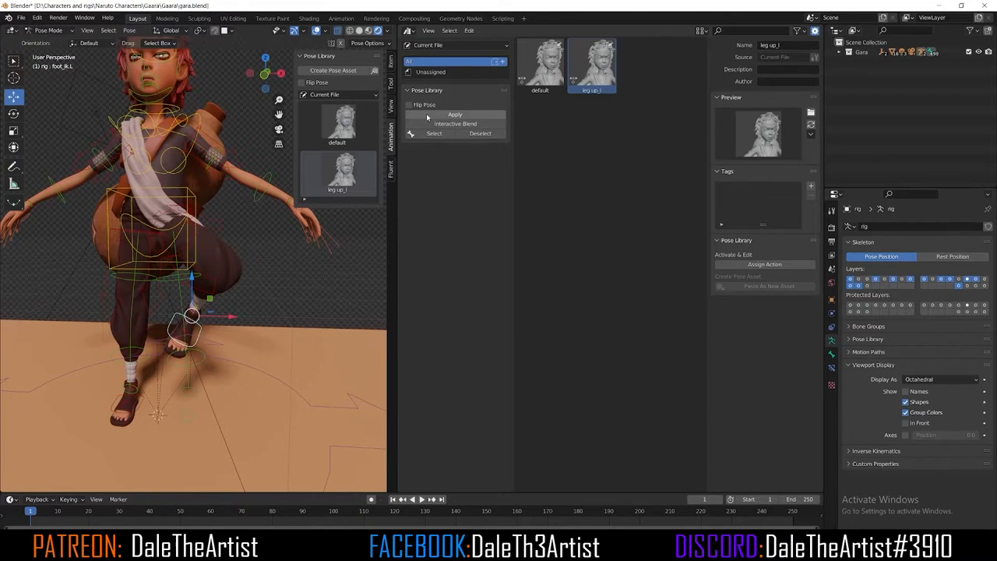
- Apply the mirrored leg_up_L pose to the rig and select the bones it drives
click(410, 104)
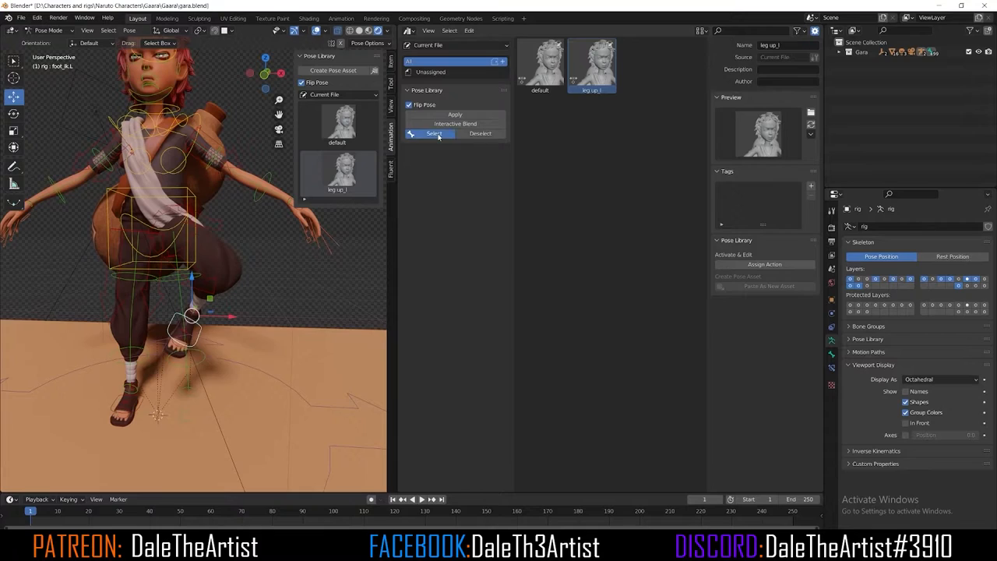
click(454, 116)
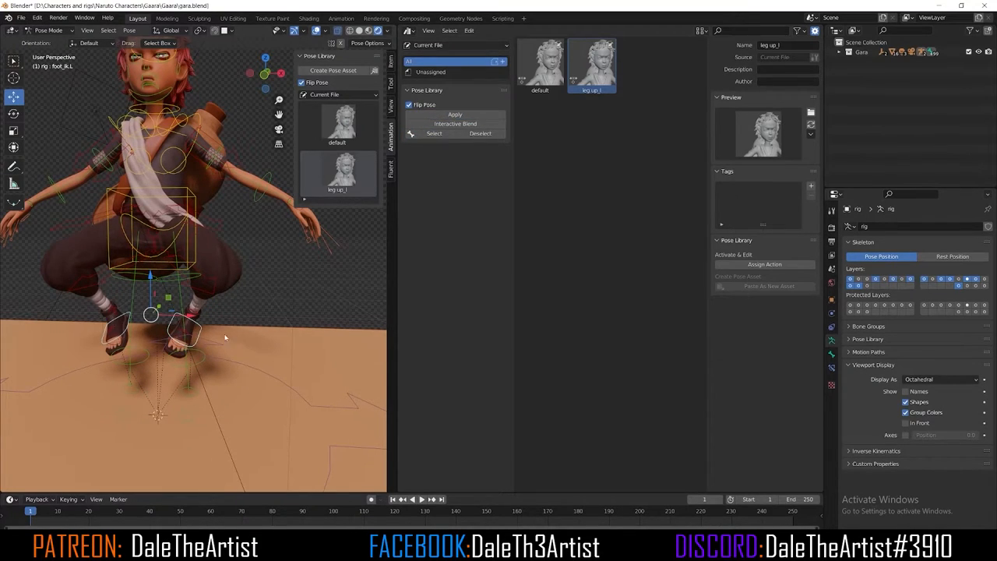
mouse_move(448, 179)
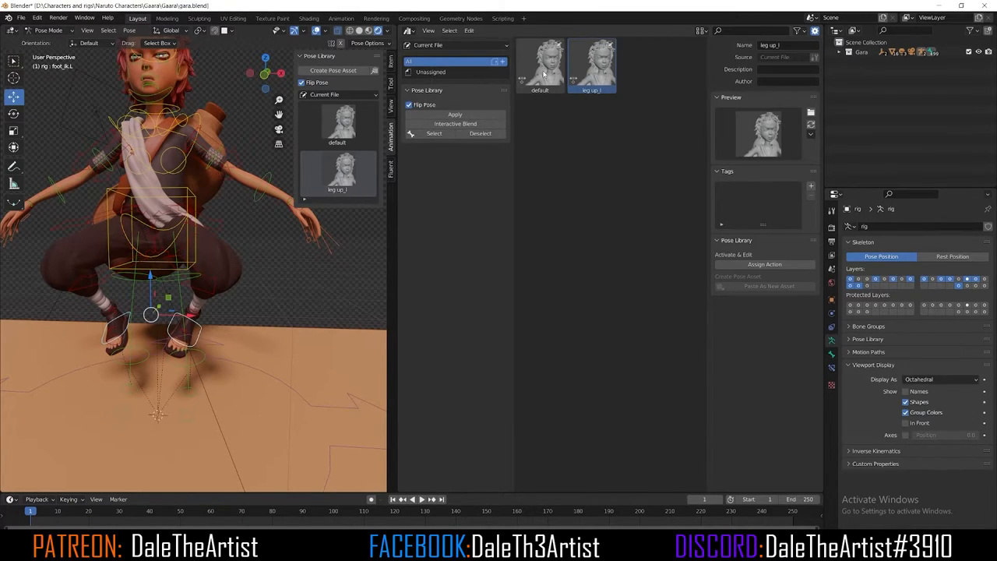
- Apply the 'default' pose asset to return the rig to its standing T-pose
click(538, 66)
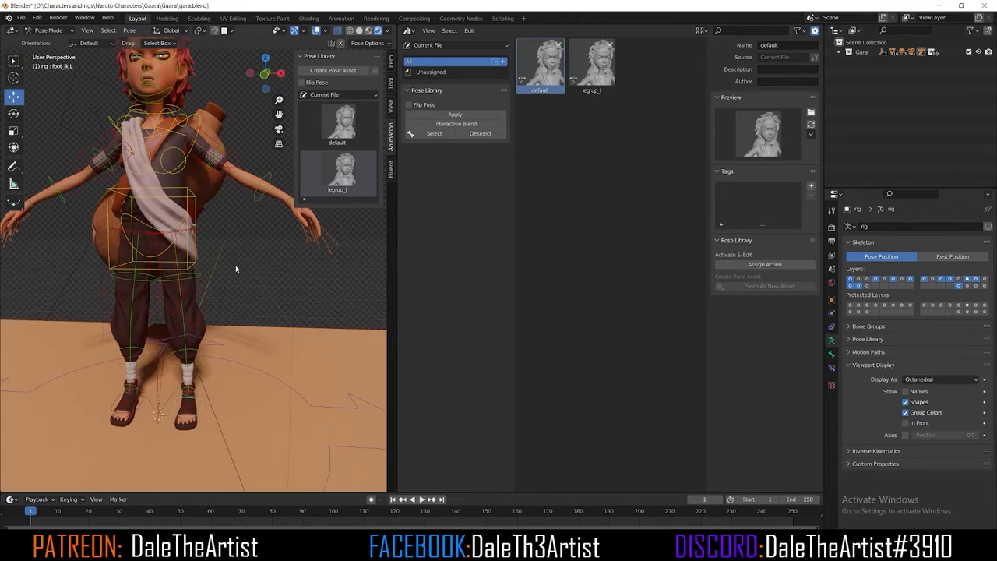
mouse_move(240, 262)
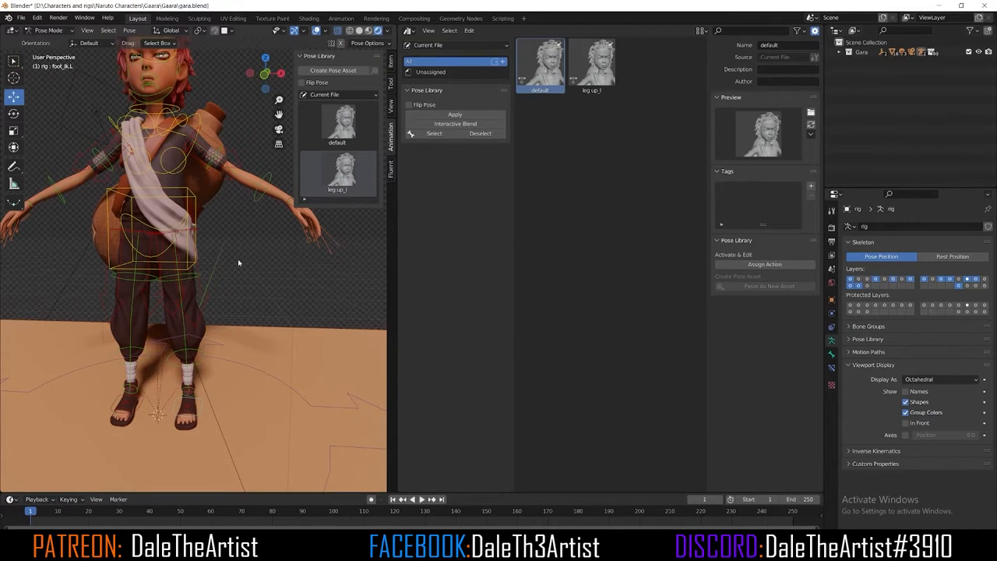
mouse_move(371, 177)
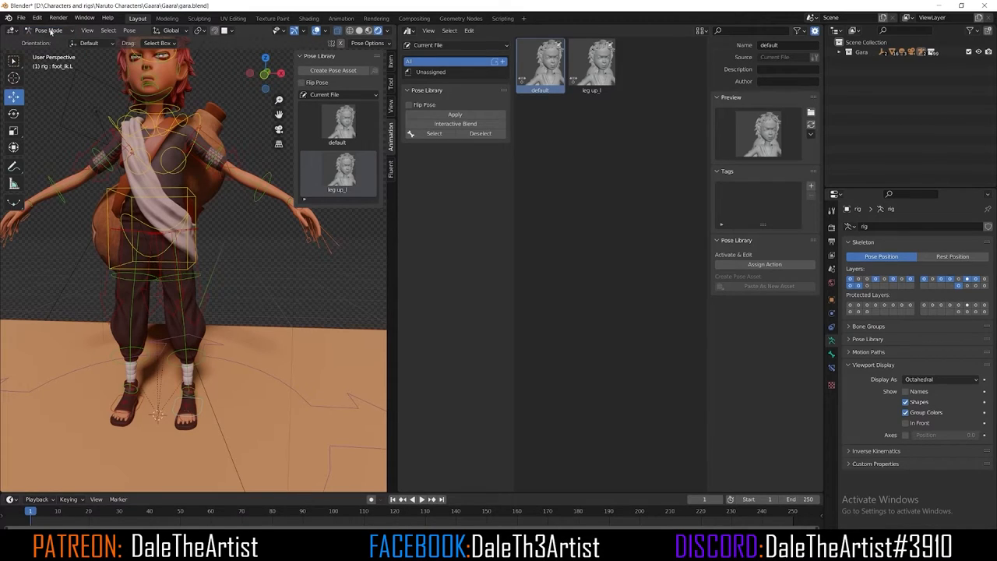
click(49, 29)
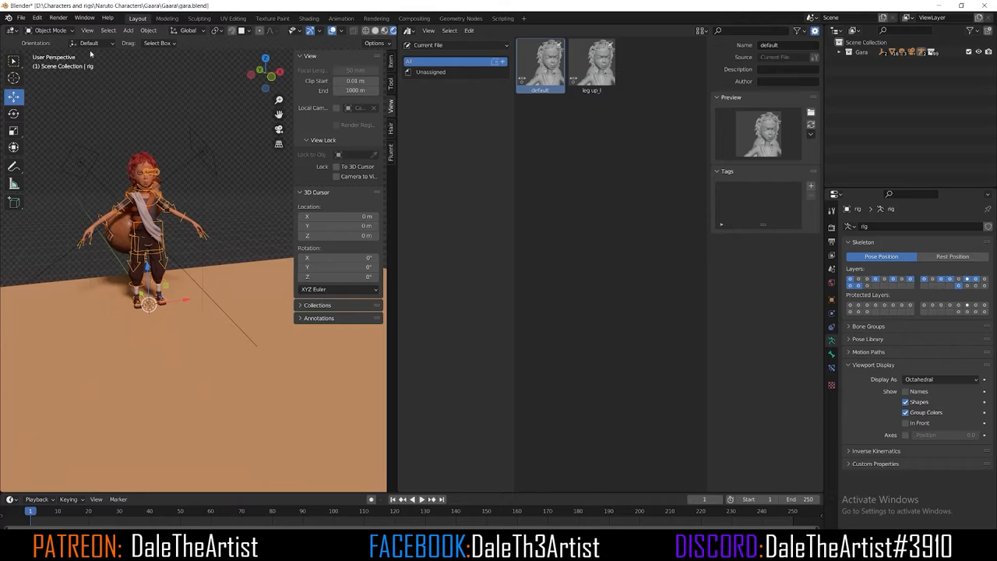
click(50, 31)
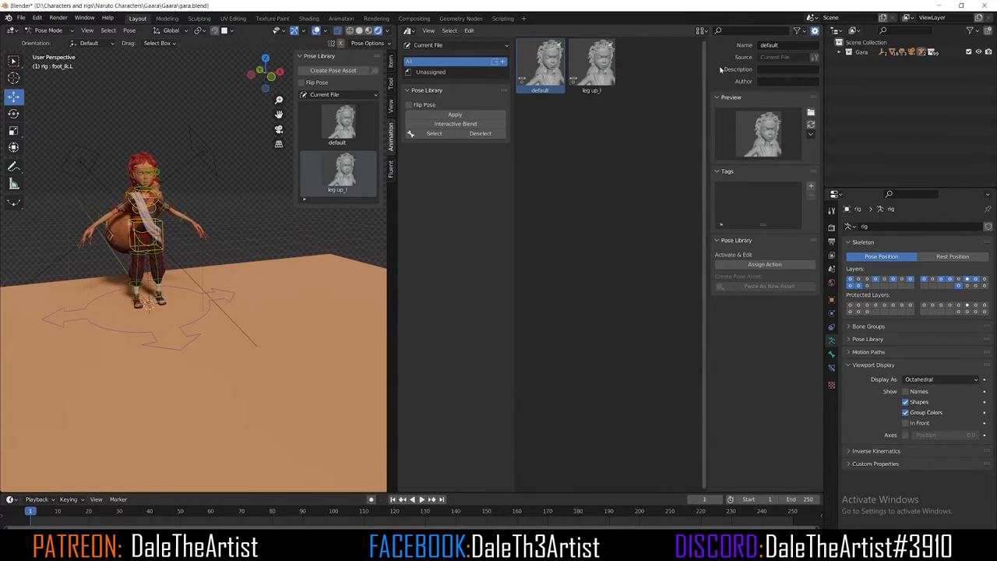
- Regenerate the 'default' asset's preview thumbnail so it shows the whole character
key(n)
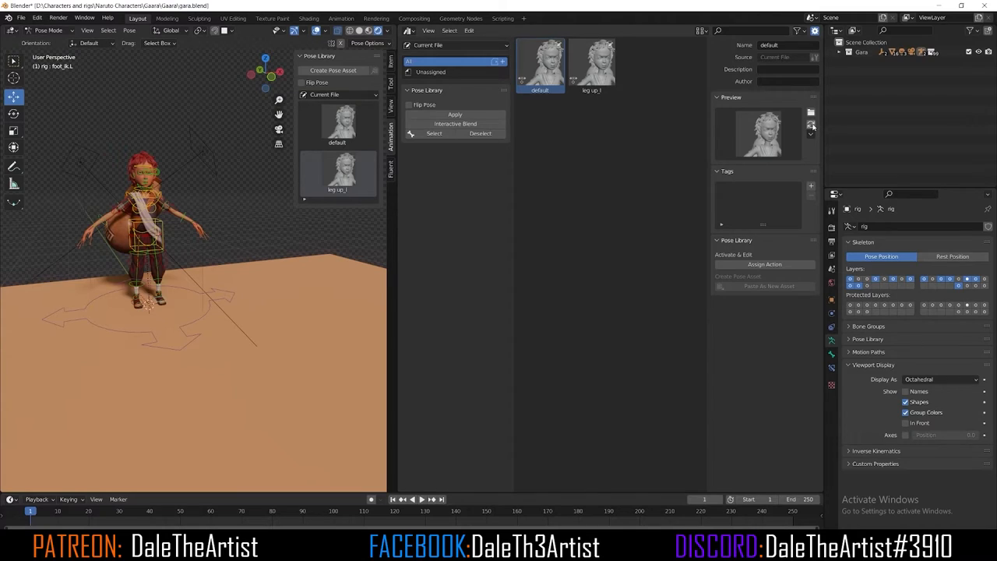
mouse_move(810, 125)
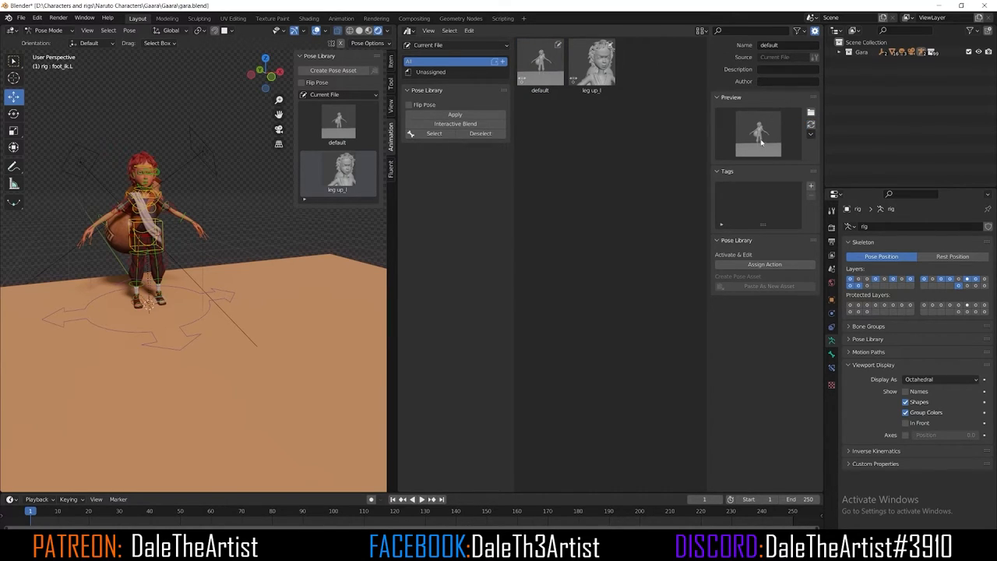
click(592, 63)
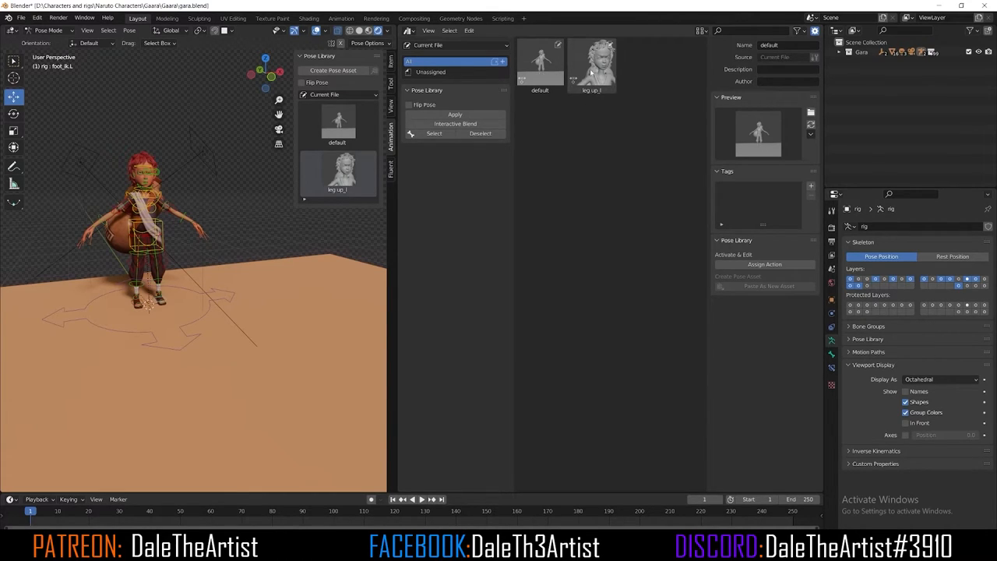
- Apply leg_up_L, switch to Object Mode and lock the camera to view to frame the character
click(592, 65)
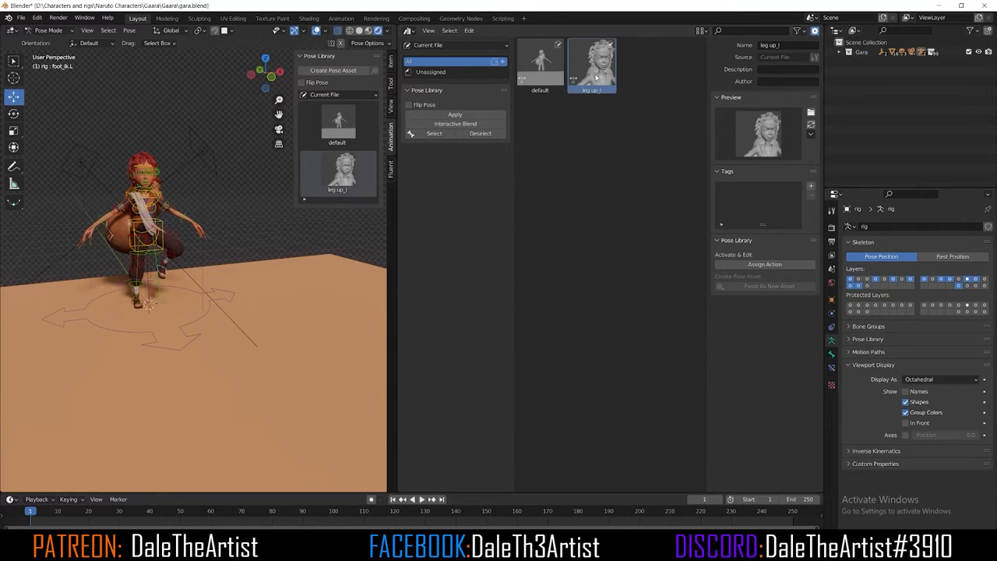
click(48, 30)
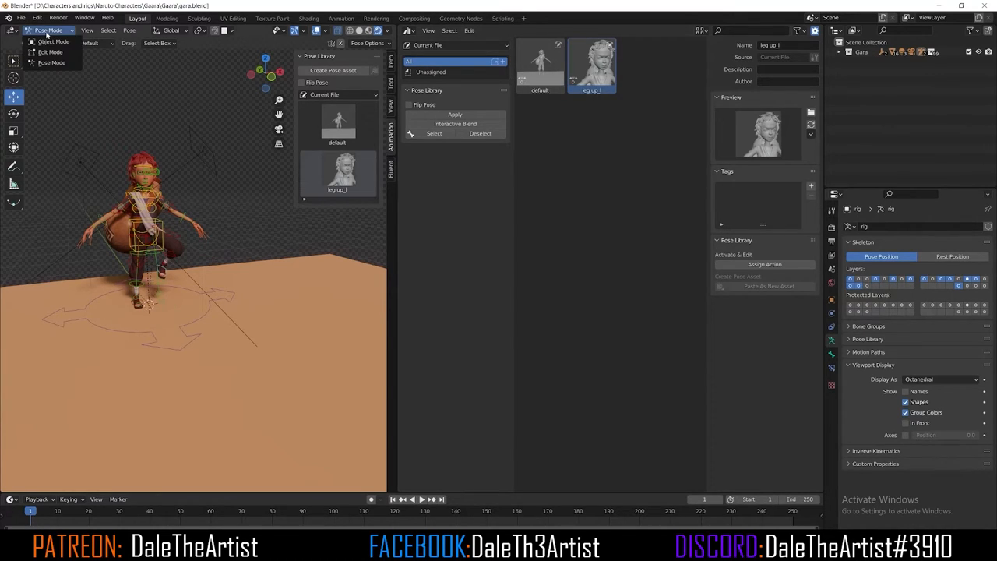
click(53, 41)
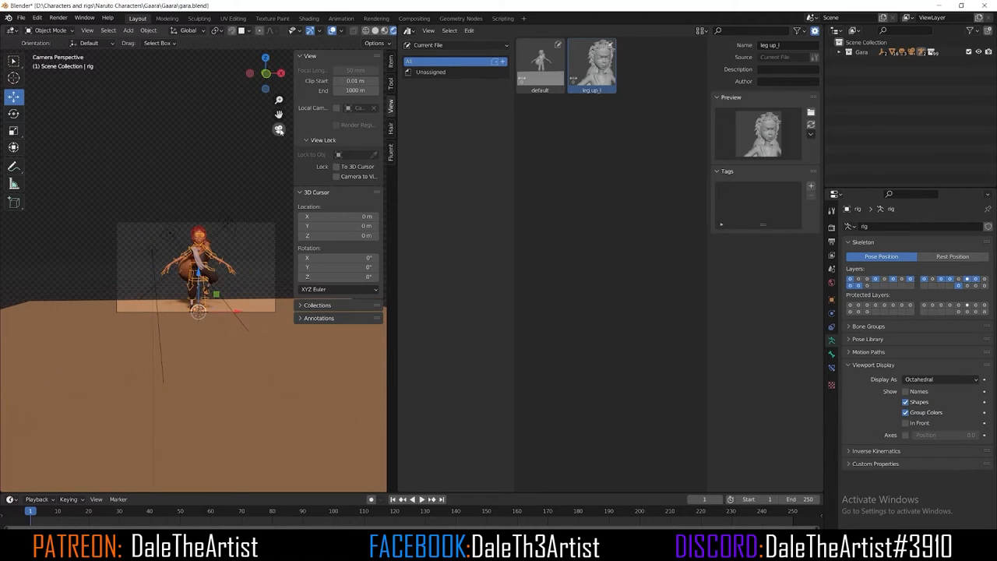
mouse_move(337, 177)
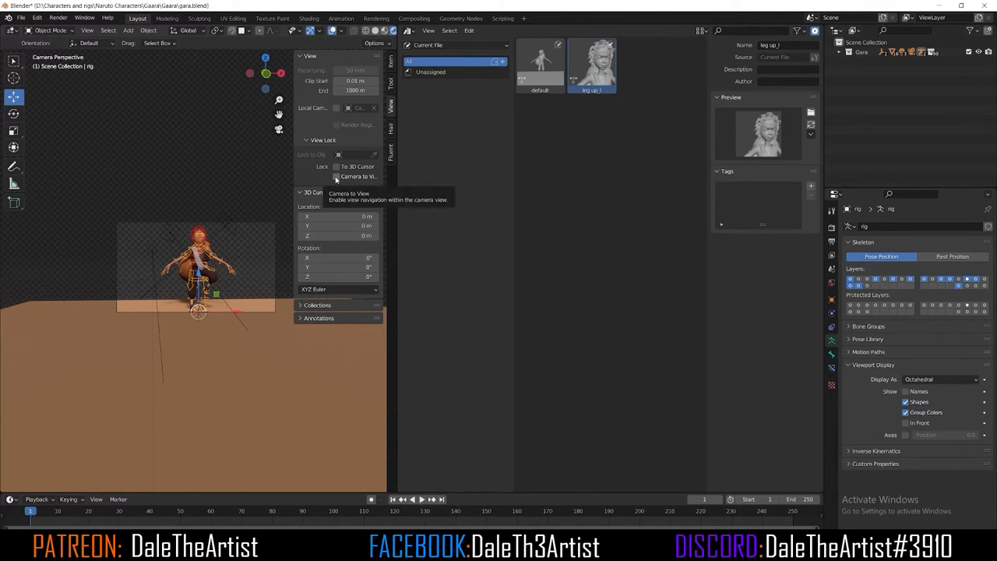
click(336, 176)
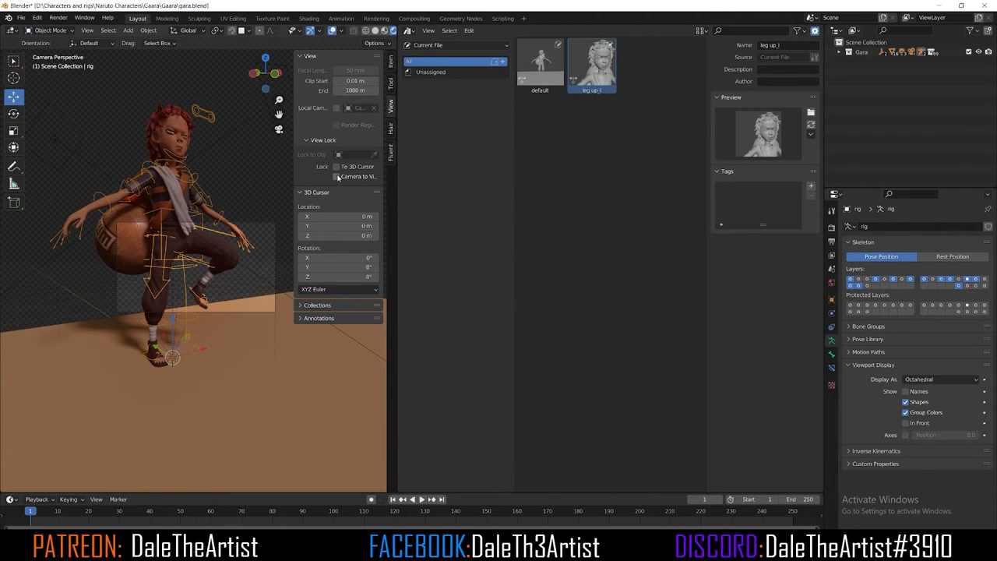
- Back in Pose Mode, regenerate the leg_up_L thumbnail from the close-up camera view
click(48, 30)
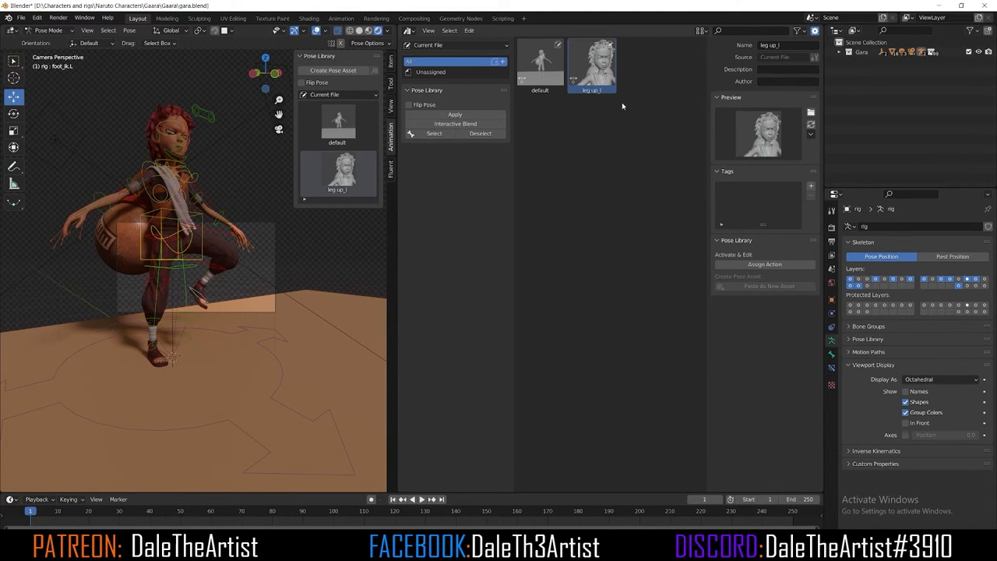
mouse_move(809, 125)
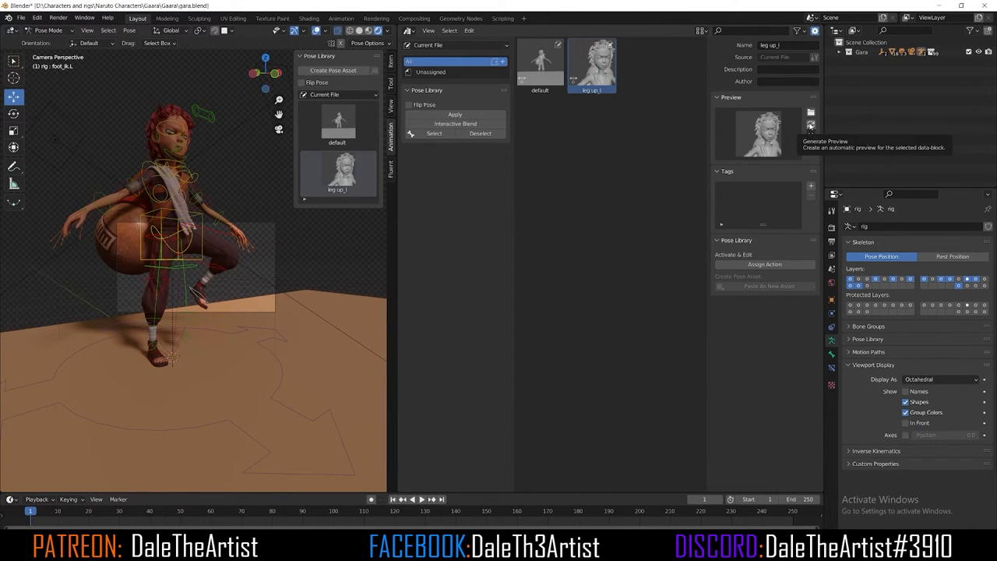
click(810, 125)
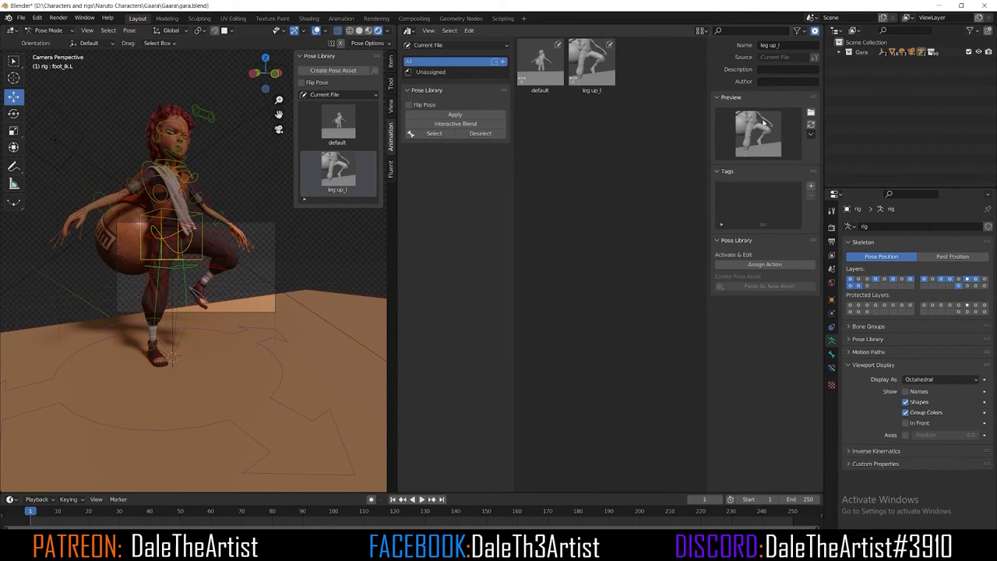
mouse_move(707, 112)
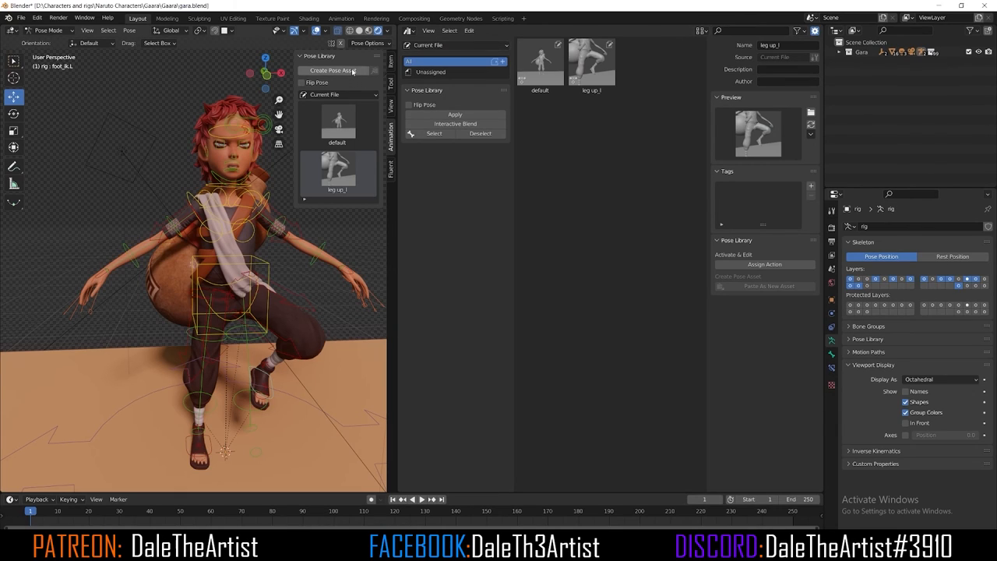
mouse_move(335, 70)
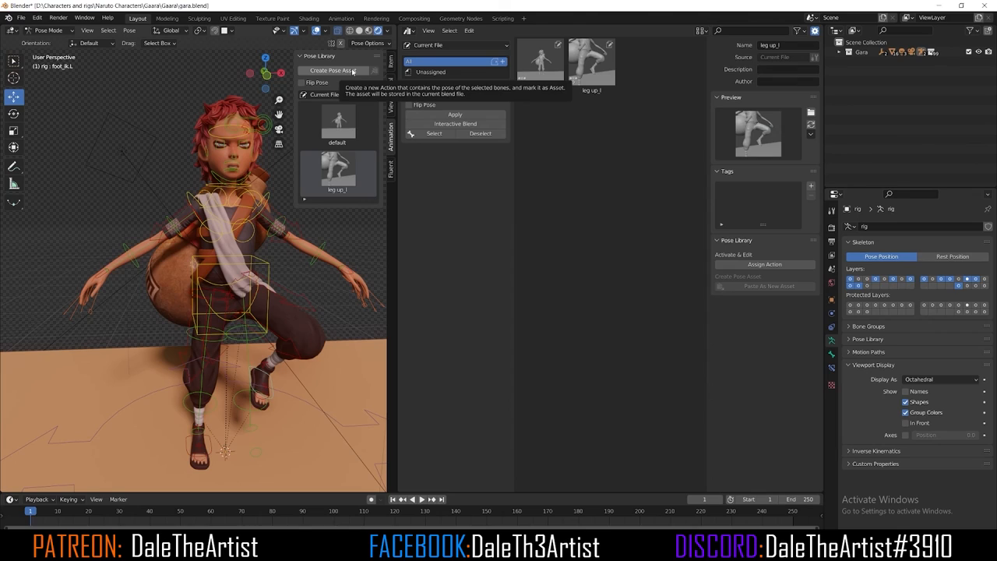